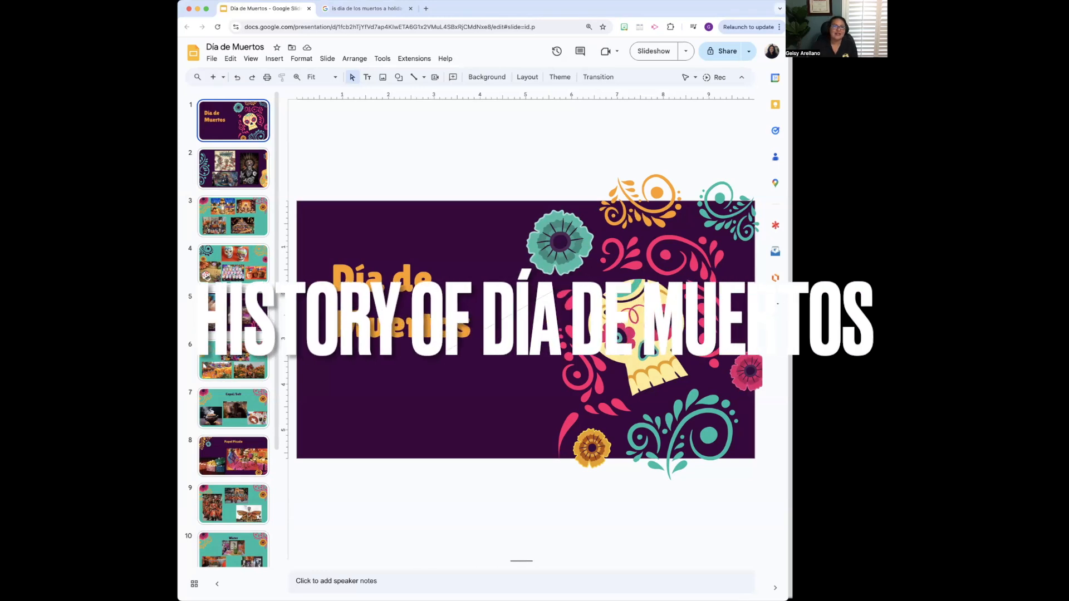
Show slide 2 with the Aztec dancer and calavera costume photos.
{"action": "left_click", "coordinate": [233, 168]}
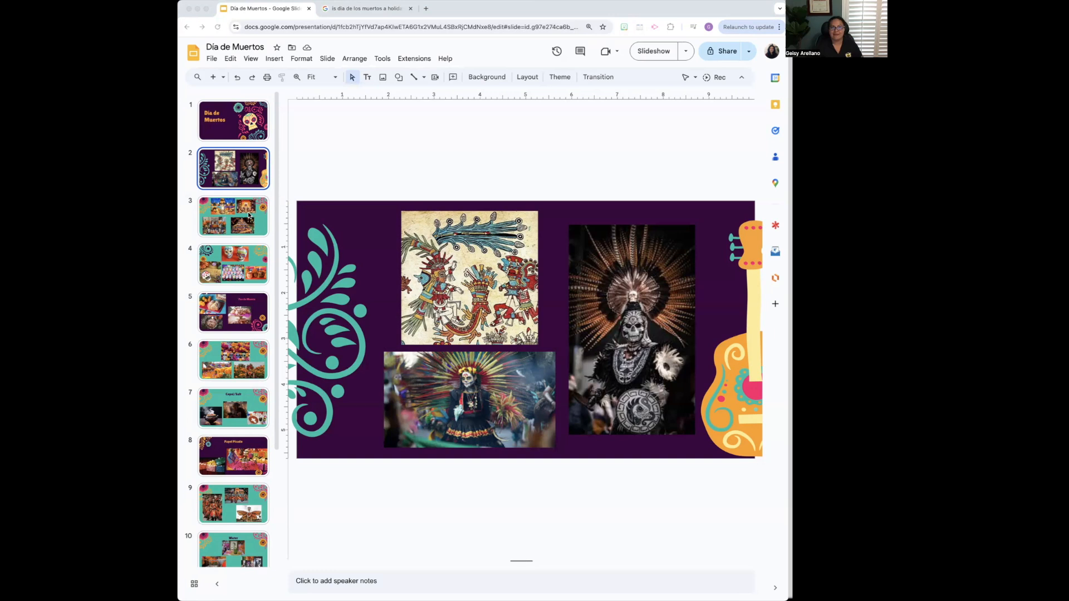
Display slide 3, the four photos of decorated ofrenda altars.
{"action": "left_click", "coordinate": [233, 216]}
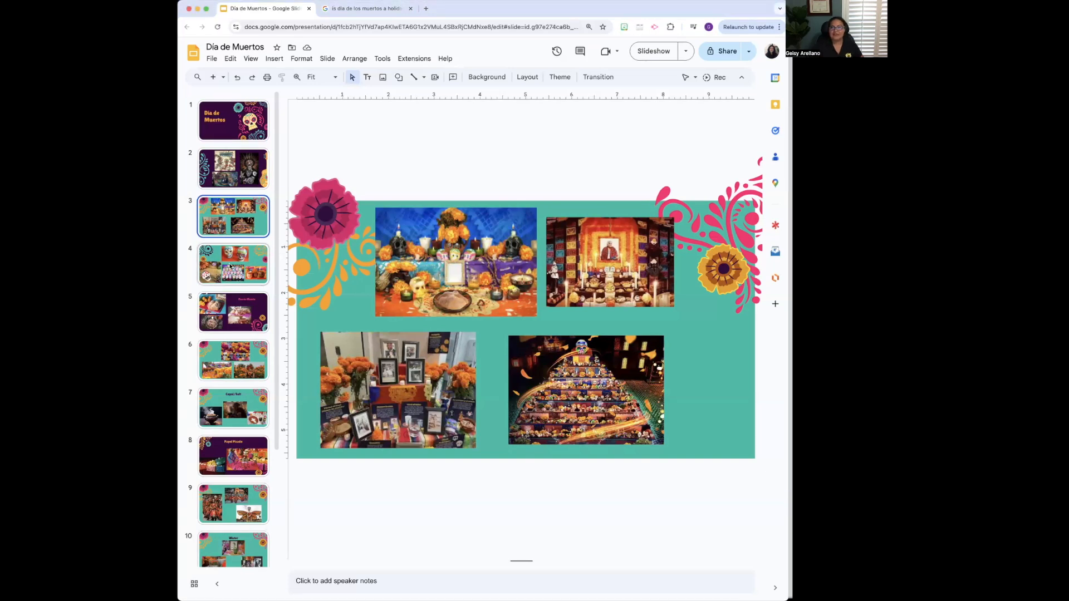
Display slide 4, the sugar skull photo collage.
{"action": "left_click", "coordinate": [233, 265]}
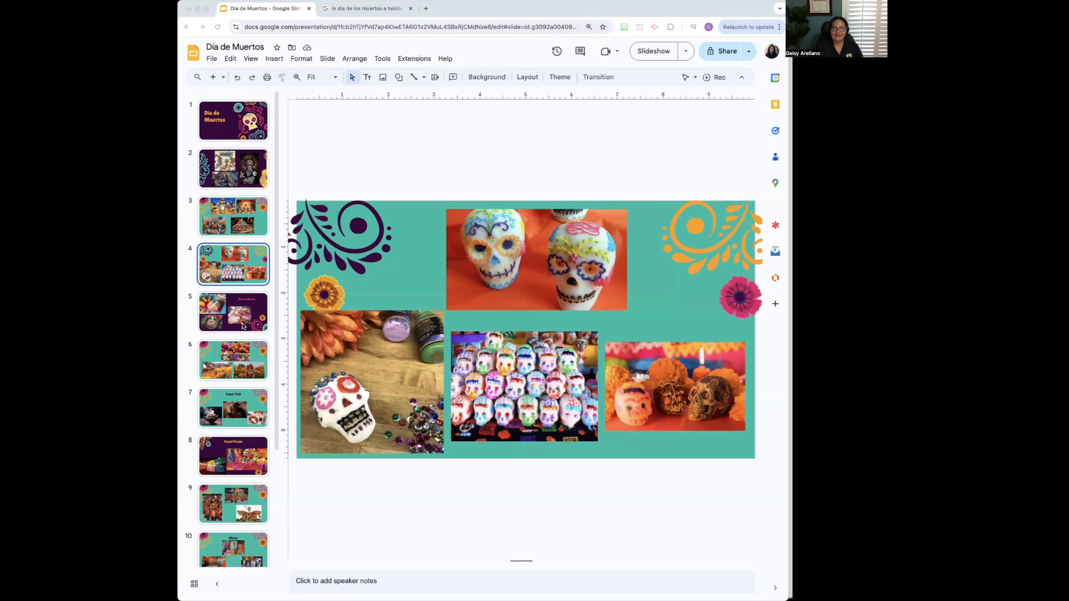
Show slide 5, Pan de Muerto, with photos of the traditional bread.
{"action": "left_click", "coordinate": [233, 312]}
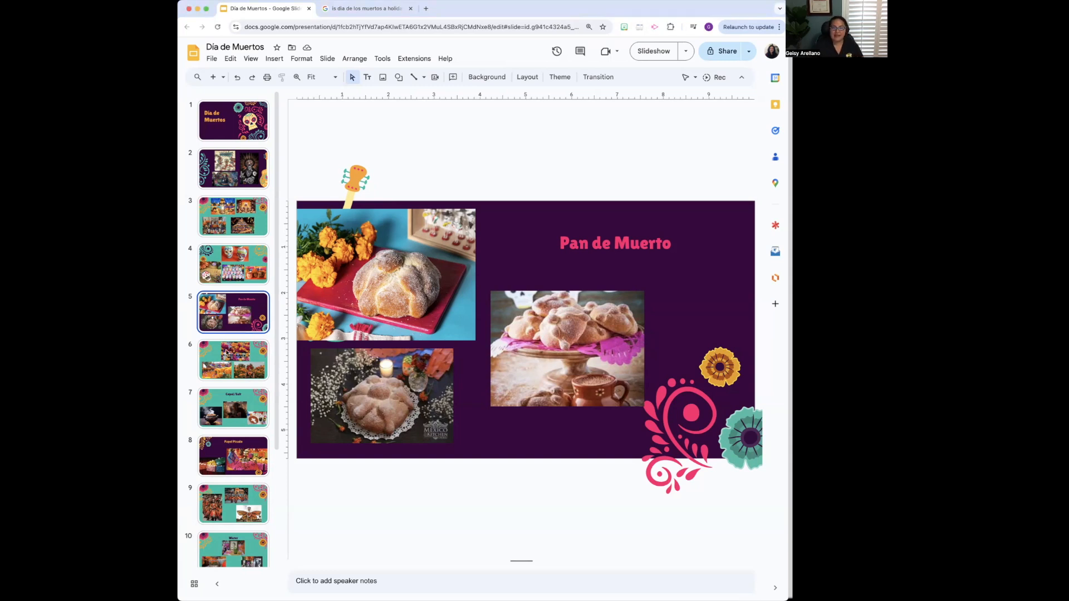
Show slide 6 with marigold flowers, a skull display and a Catrina-painted woman.
{"action": "left_click", "coordinate": [233, 360]}
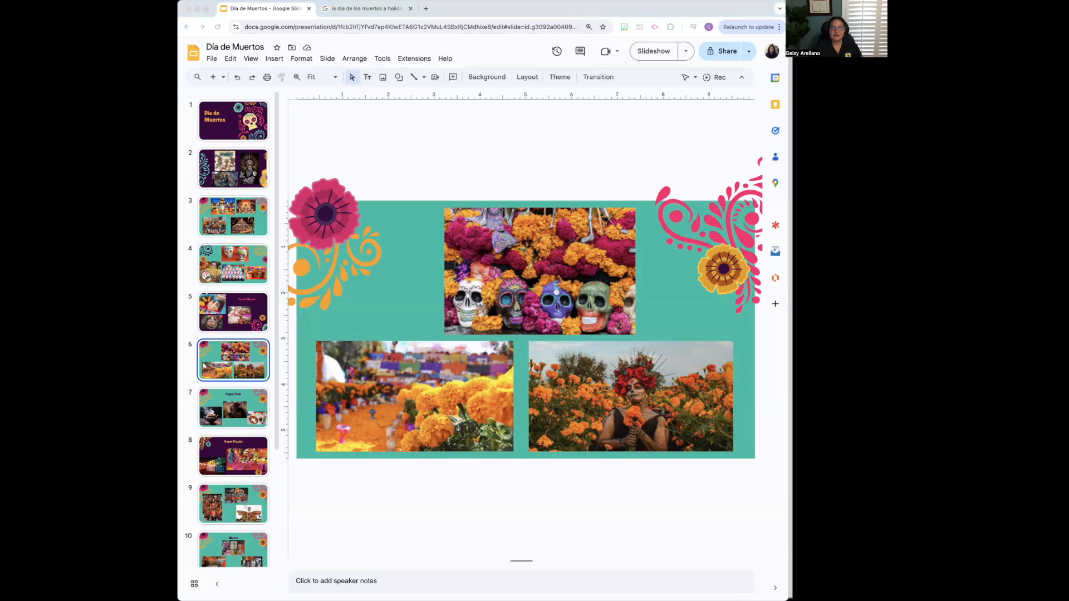
Show slide 7, Copal/Salt, with copal incense and salt offering photos.
{"action": "left_click", "coordinate": [234, 408]}
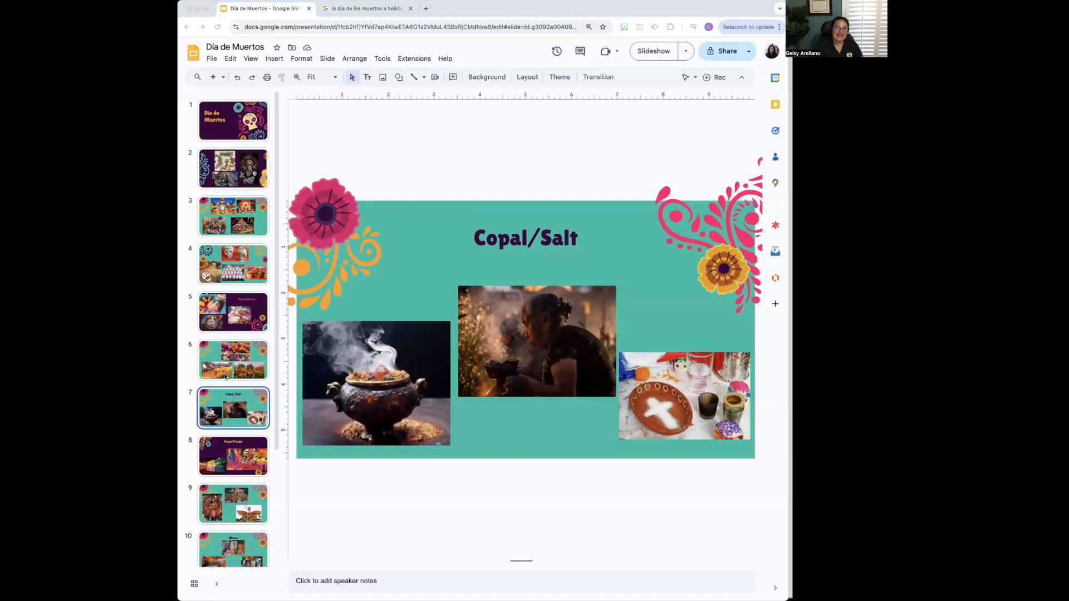
Show slide 8, Papel Picado, with cut-paper banners and a skeleton display.
{"action": "left_click", "coordinate": [234, 456]}
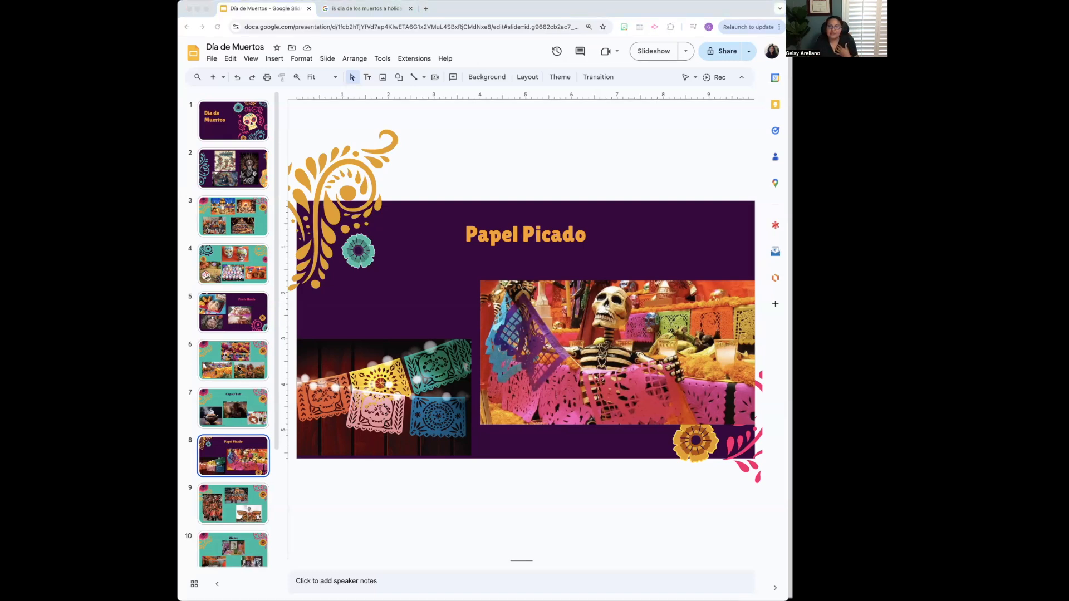
Show slide 9 with monarch butterfly costumes and a winged Catrina figure.
{"action": "left_click", "coordinate": [233, 371]}
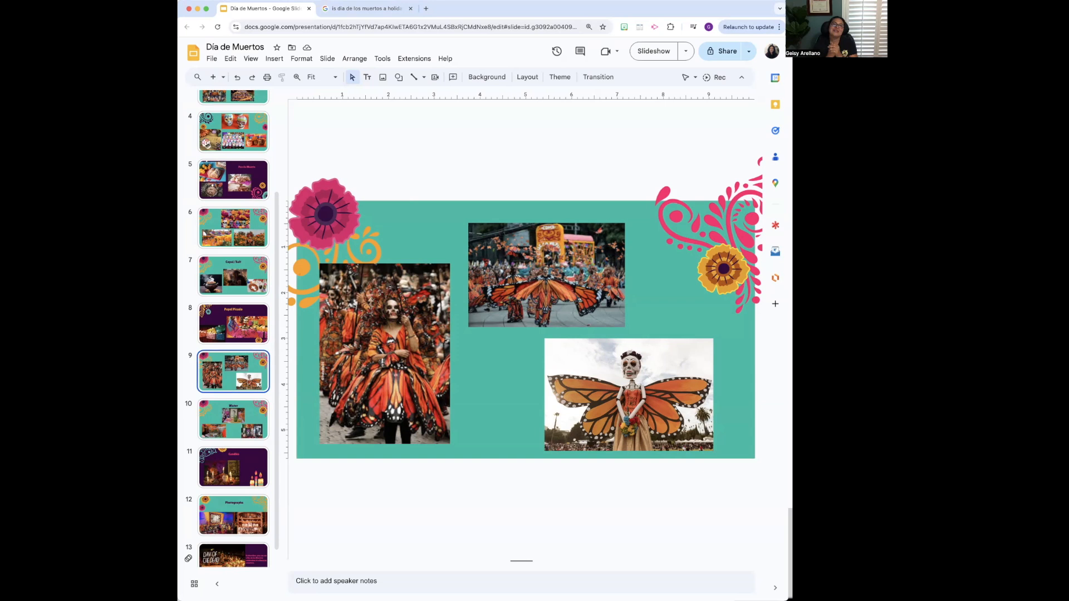
Show slide 10, Water, with glasses of water on family ofrenda altars.
{"action": "scroll", "scroll_direction": "down", "scroll_amount": 3}
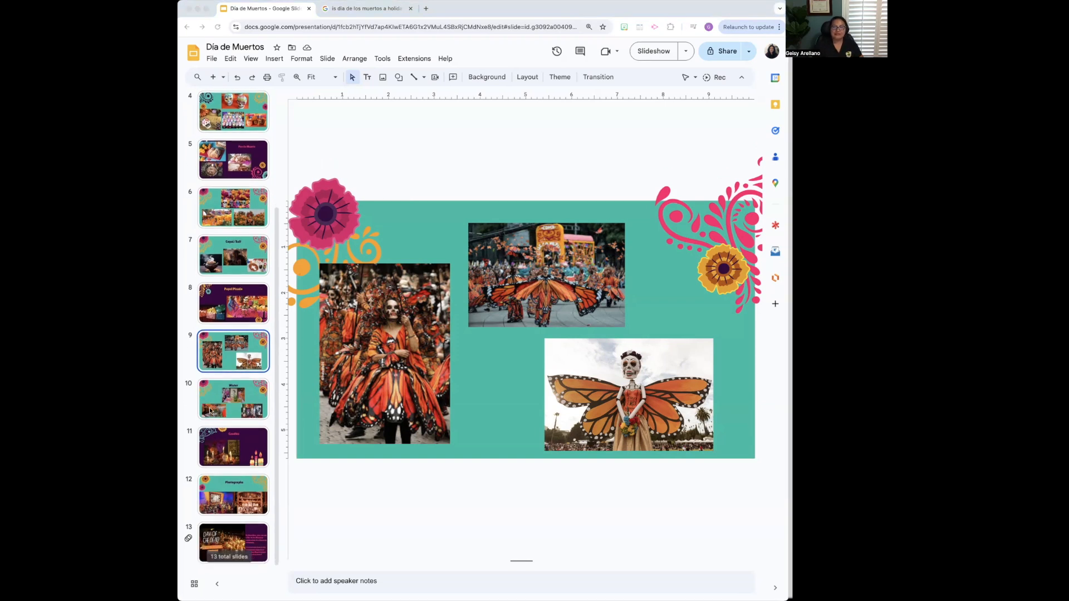
{"action": "left_click", "coordinate": [233, 398]}
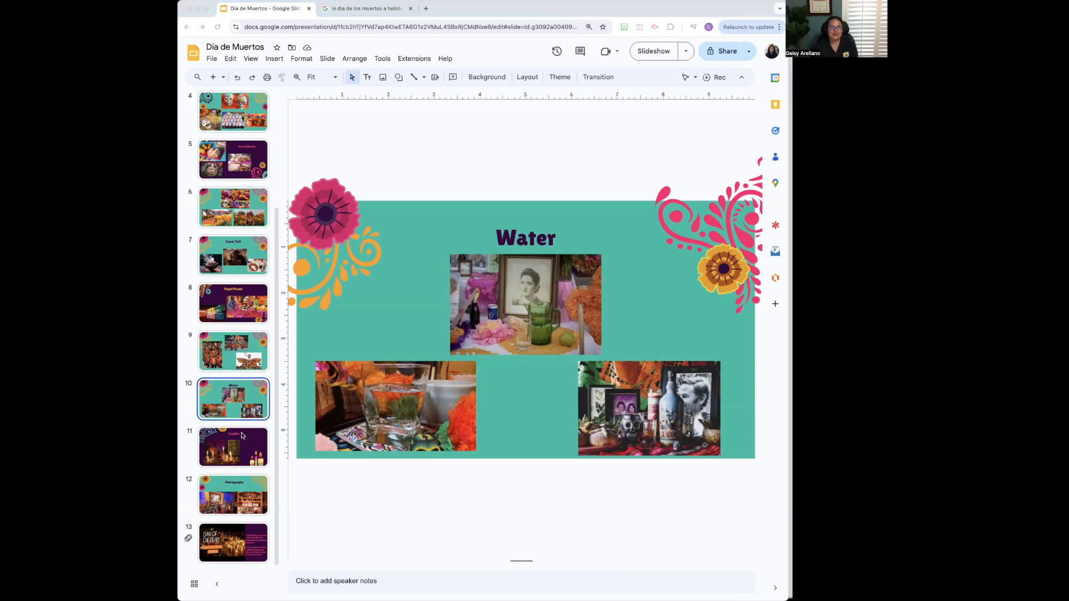
Show slide 11, Candles, with an altar candle photo and candle illustrations.
{"action": "left_click", "coordinate": [233, 447]}
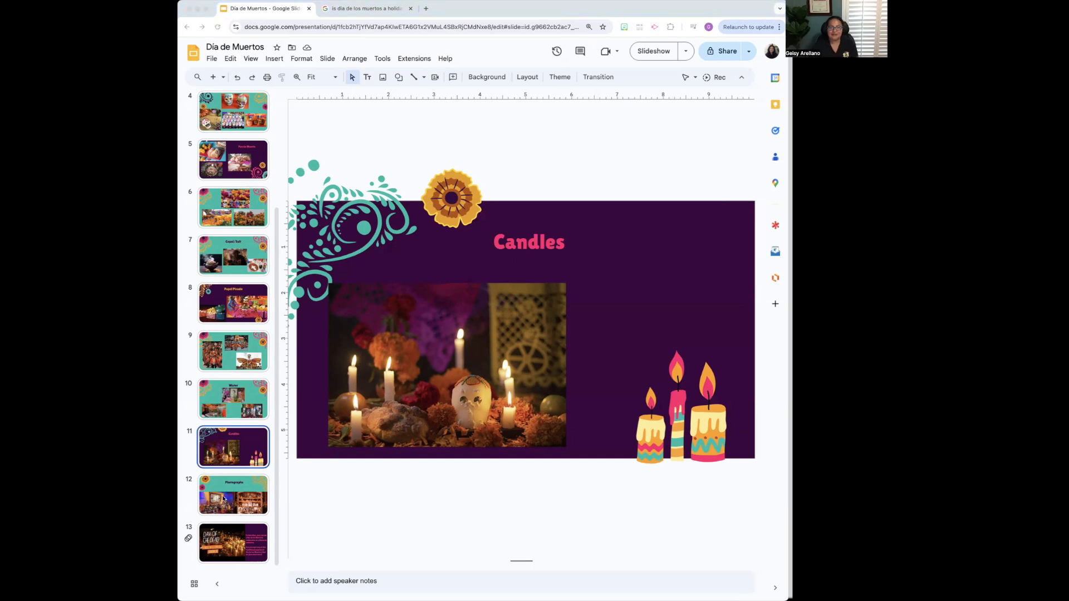
Move through the Photographs slide to slide 13 with the Oaxaca cemetery video and questions.
{"action": "left_click", "coordinate": [233, 495]}
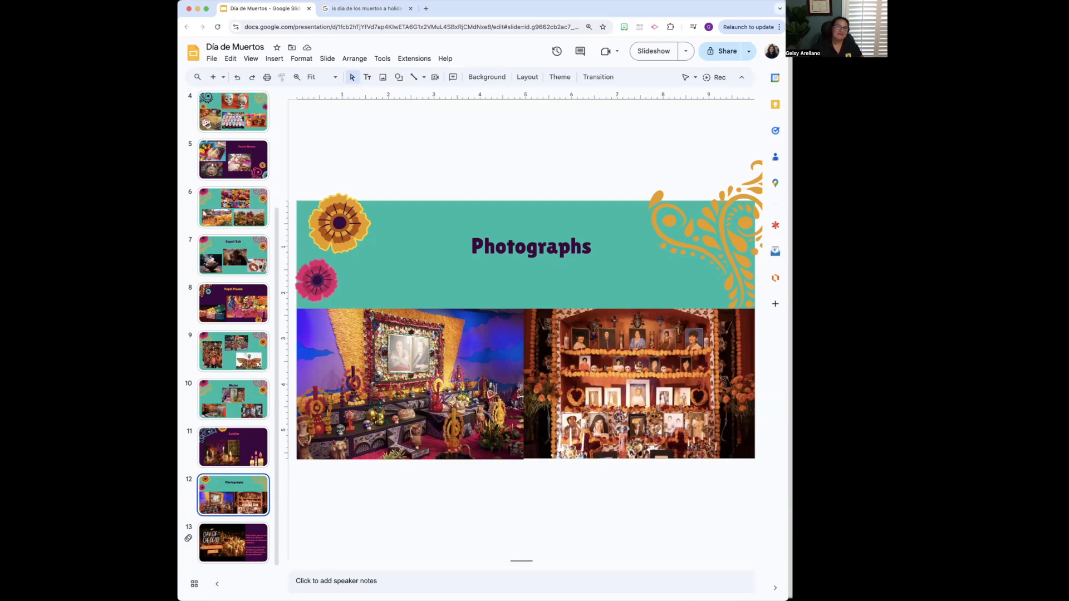
{"action": "left_click", "coordinate": [233, 542]}
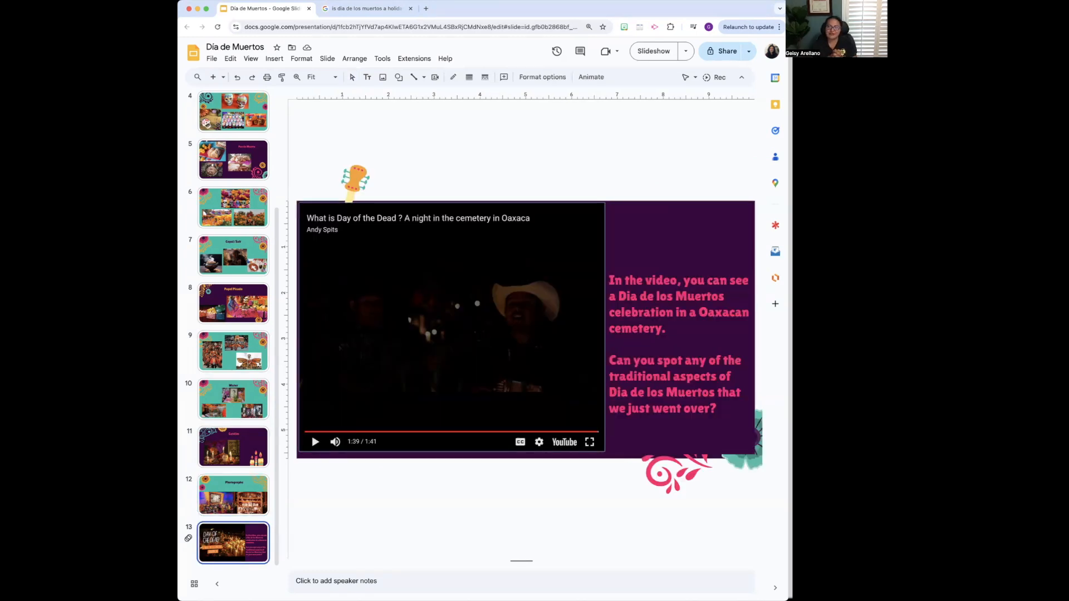